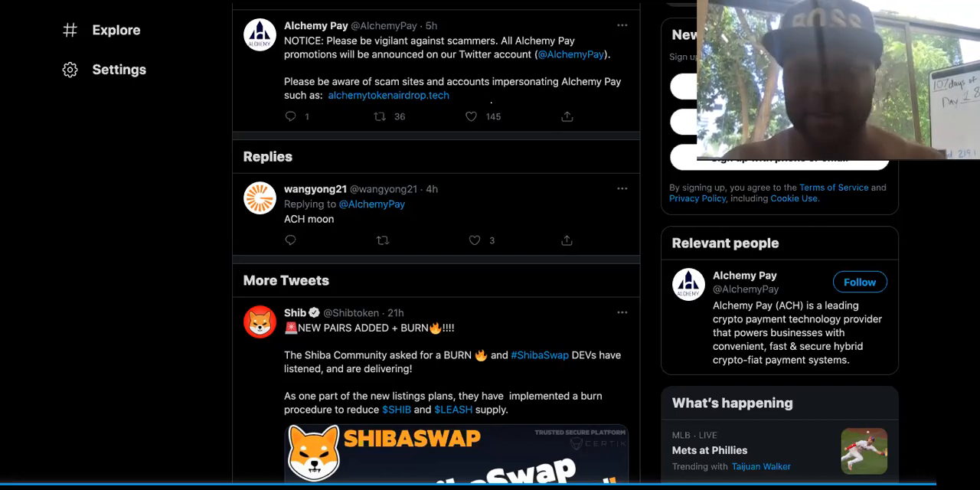
pyautogui.moveTo(461, 94)
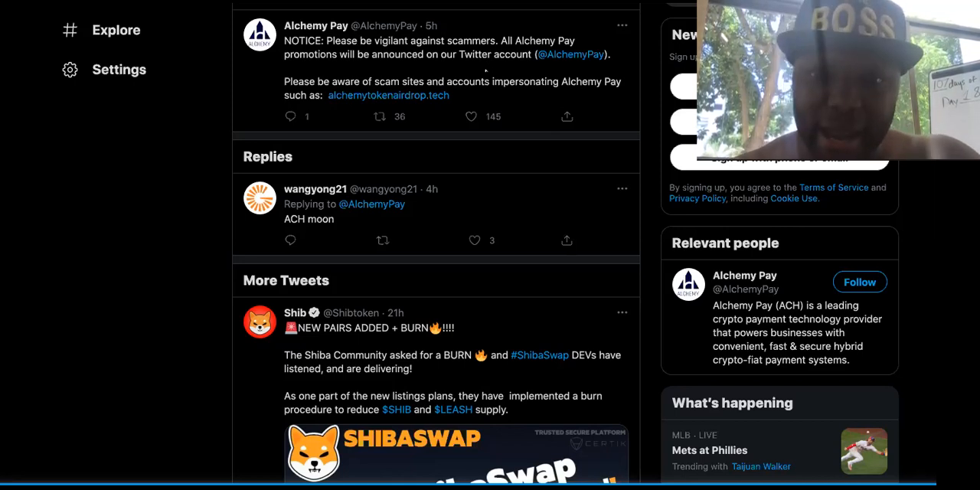
pyautogui.moveTo(598, 95)
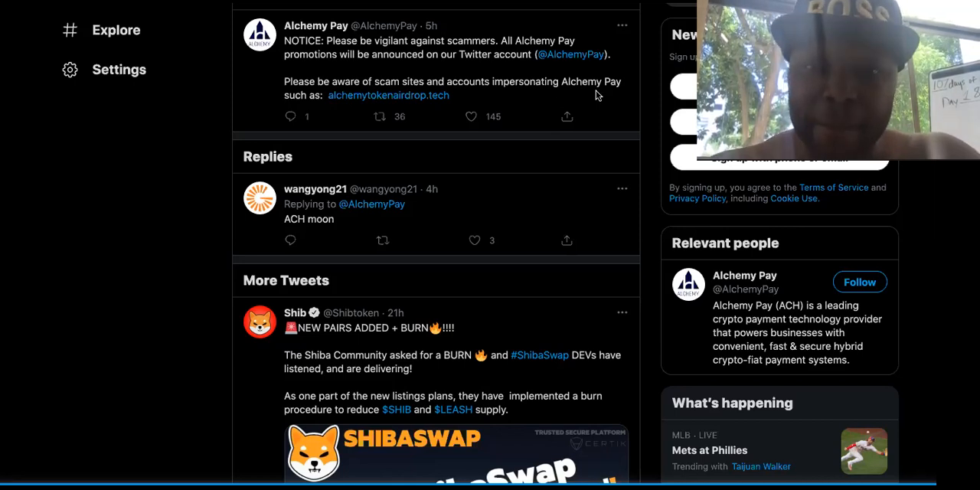
pyautogui.moveTo(387, 103)
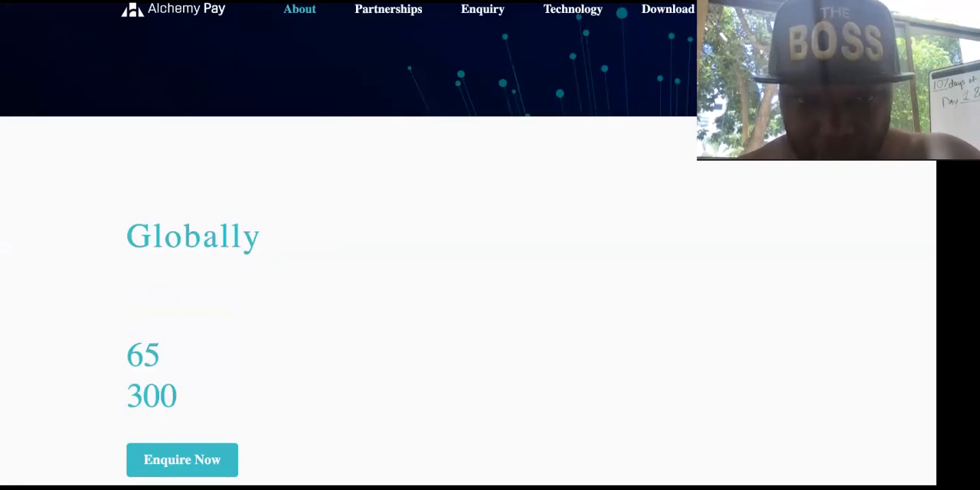
pyautogui.scroll(3)
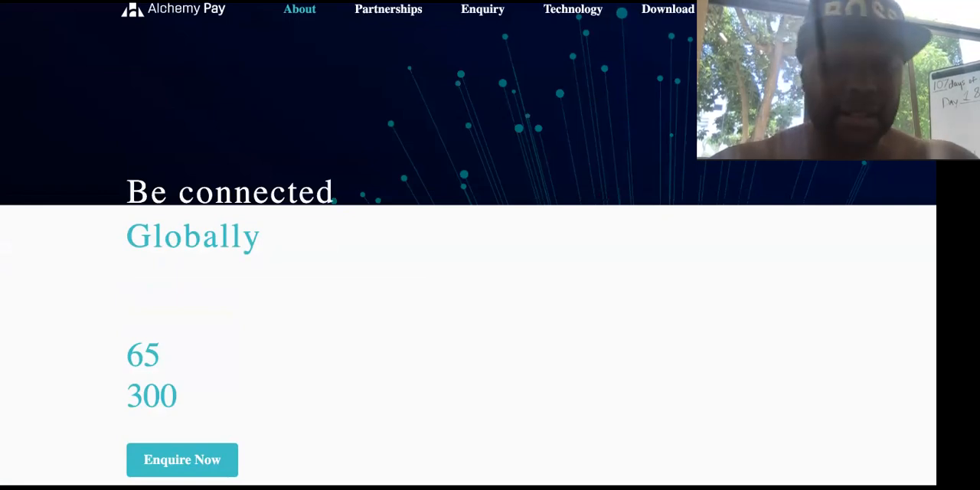
pyautogui.scroll(-3)
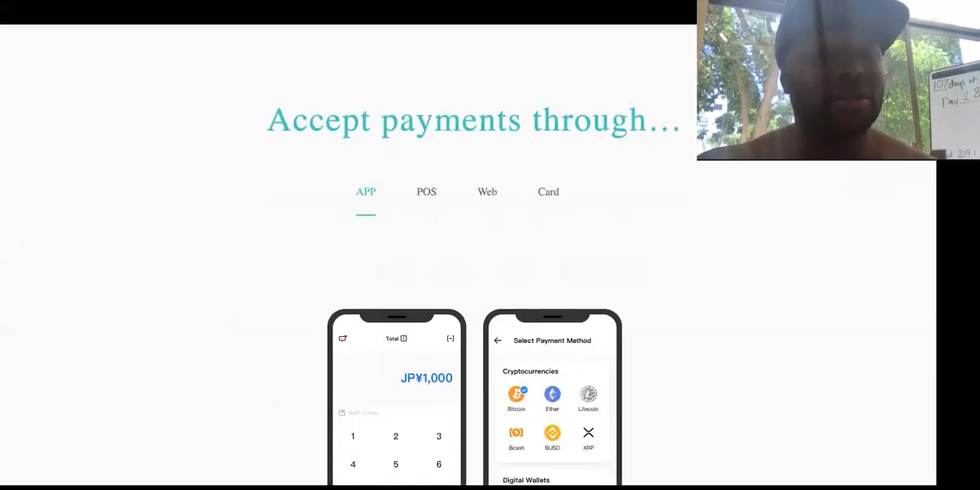
pyautogui.scroll(-3)
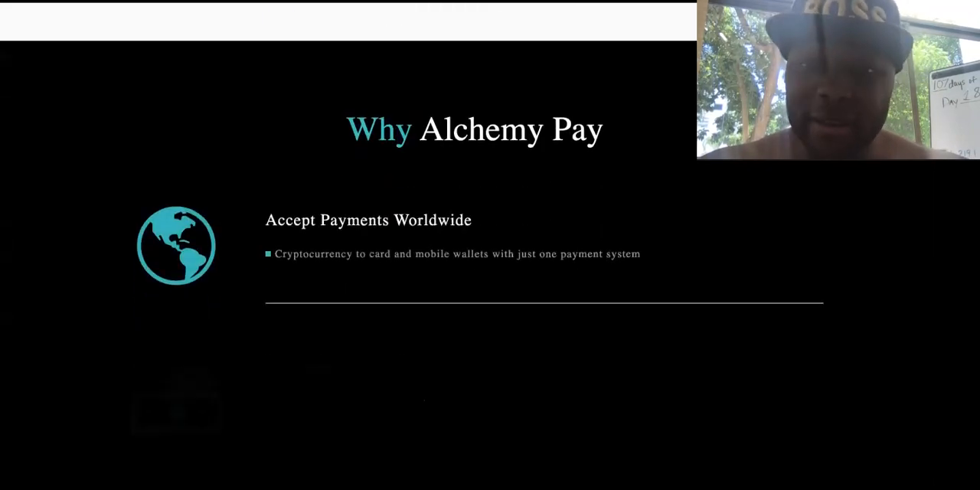
pyautogui.scroll(-3)
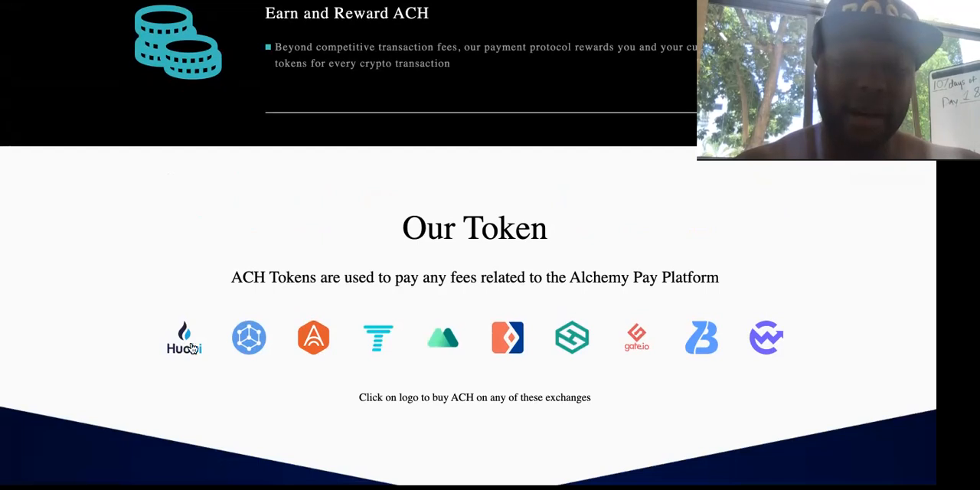
pyautogui.moveTo(617, 351)
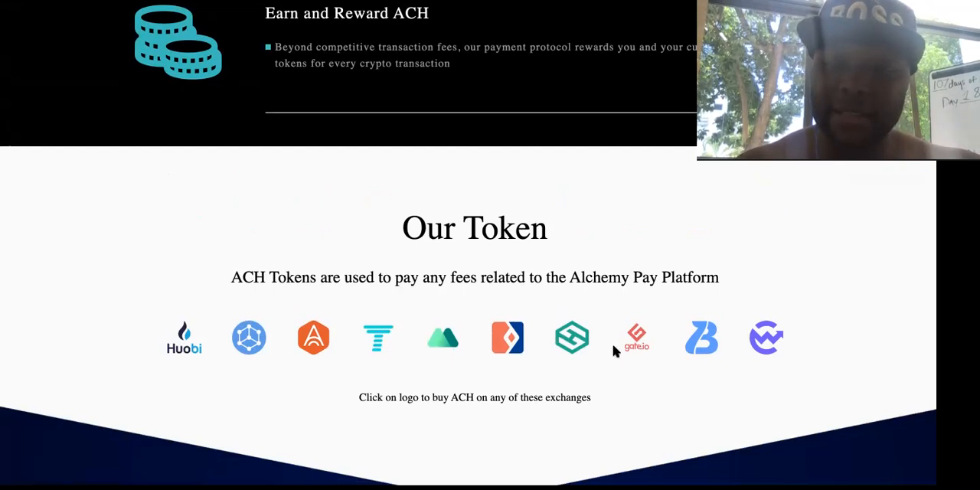
pyautogui.moveTo(254, 339)
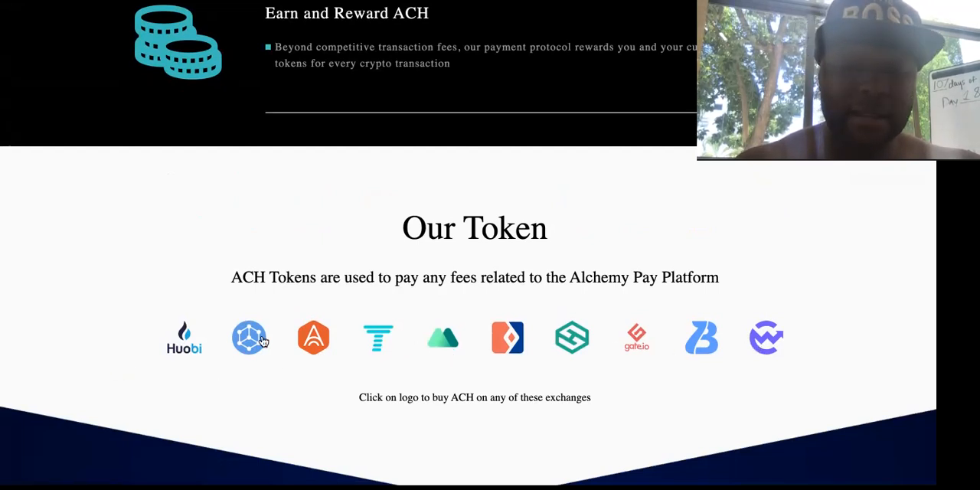
pyautogui.moveTo(468, 410)
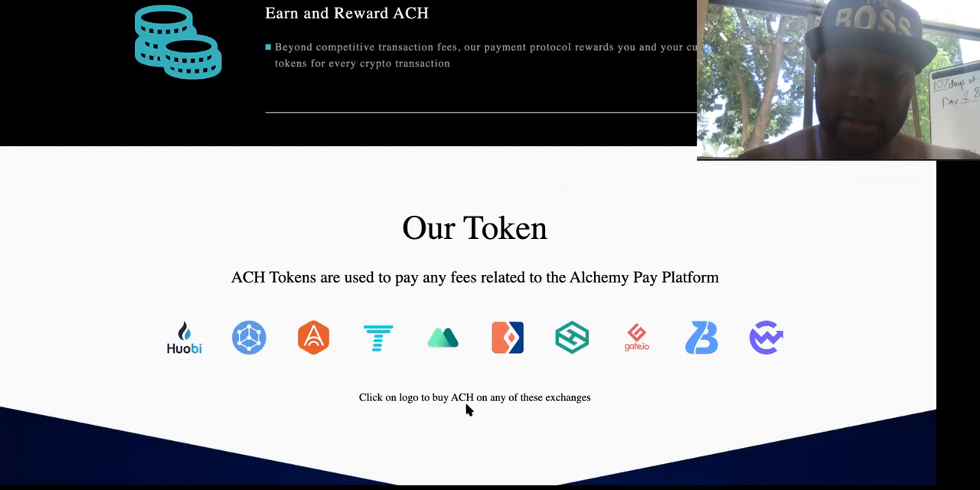
pyautogui.moveTo(582, 408)
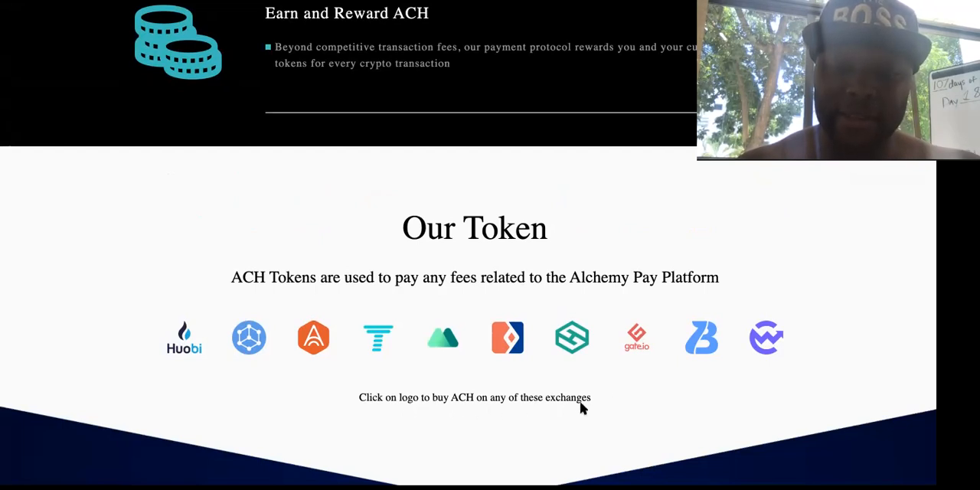
pyautogui.moveTo(605, 394)
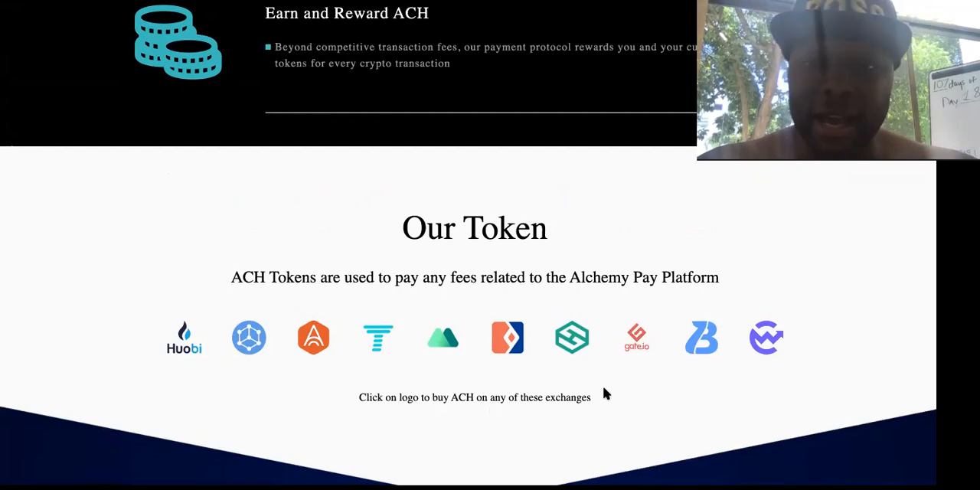